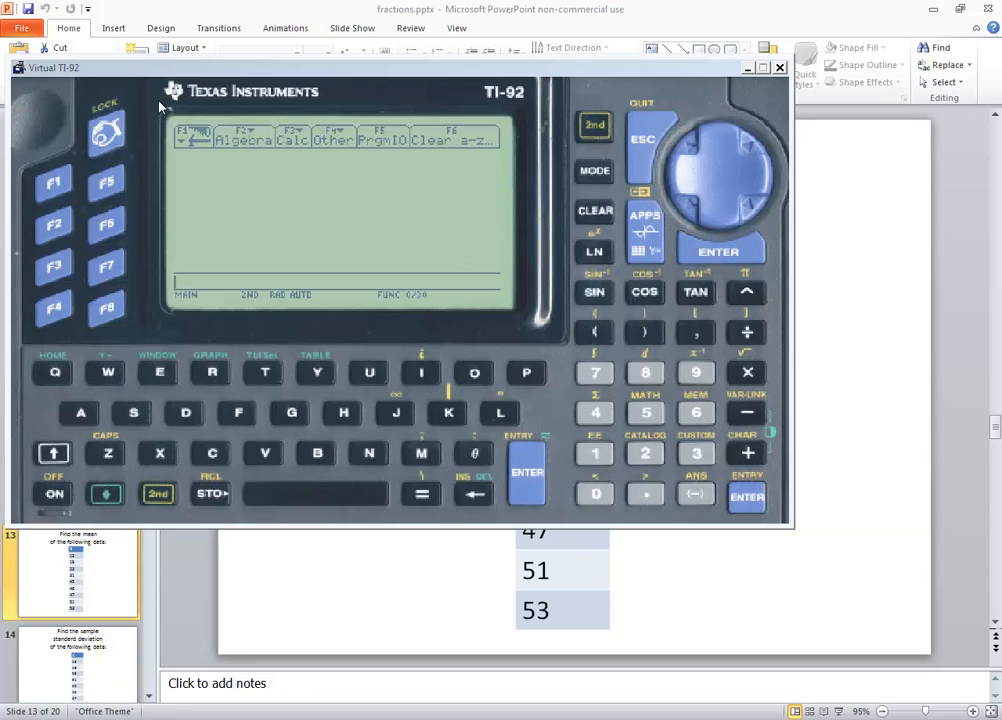
mouse_move(392, 114)
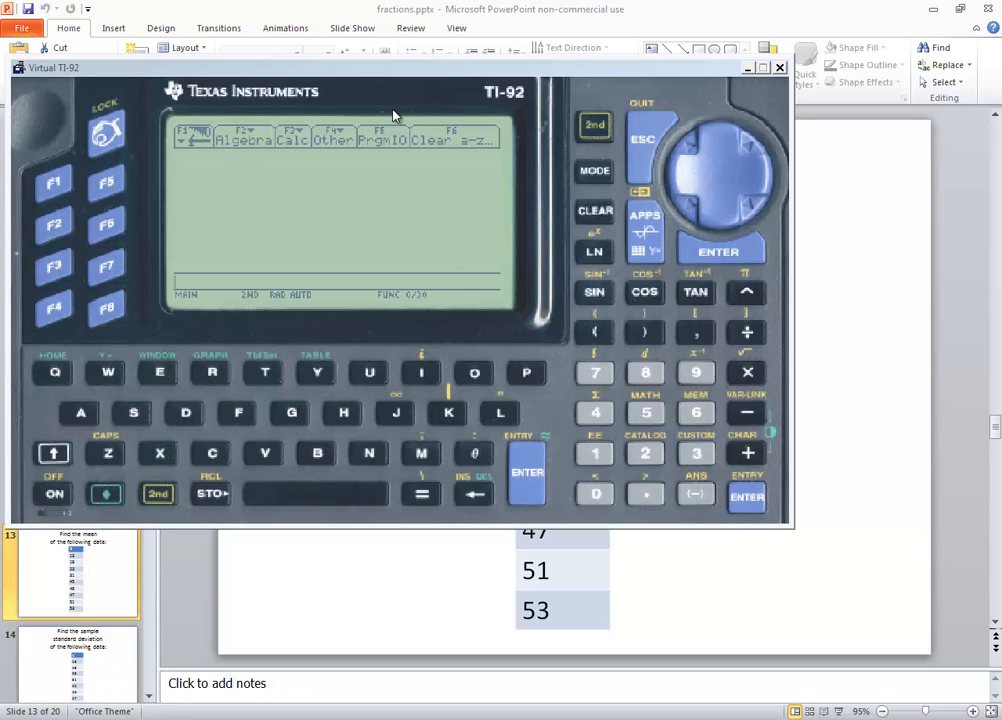
mouse_move(602, 332)
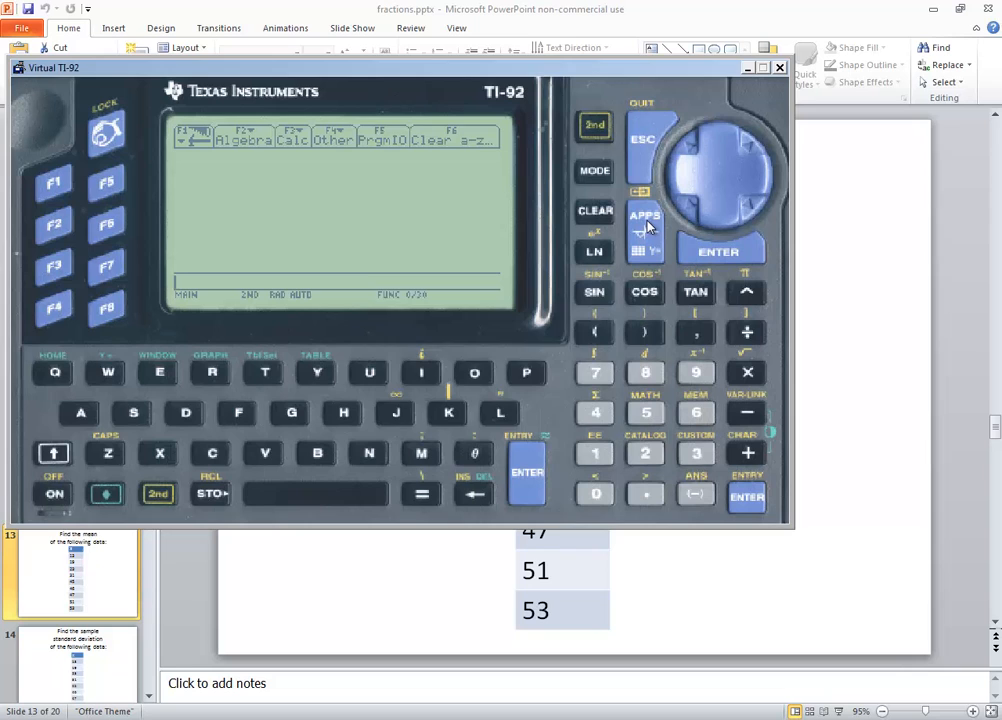
- Show the calculator's applications menu via the APPS key
click(780, 68)
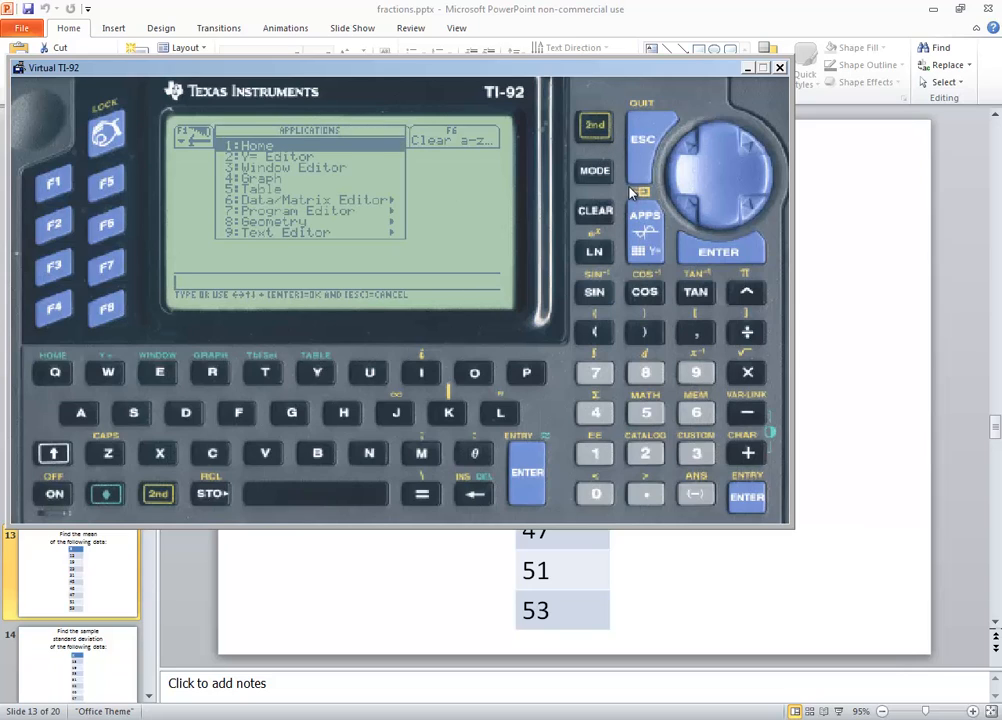
mouse_move(630, 212)
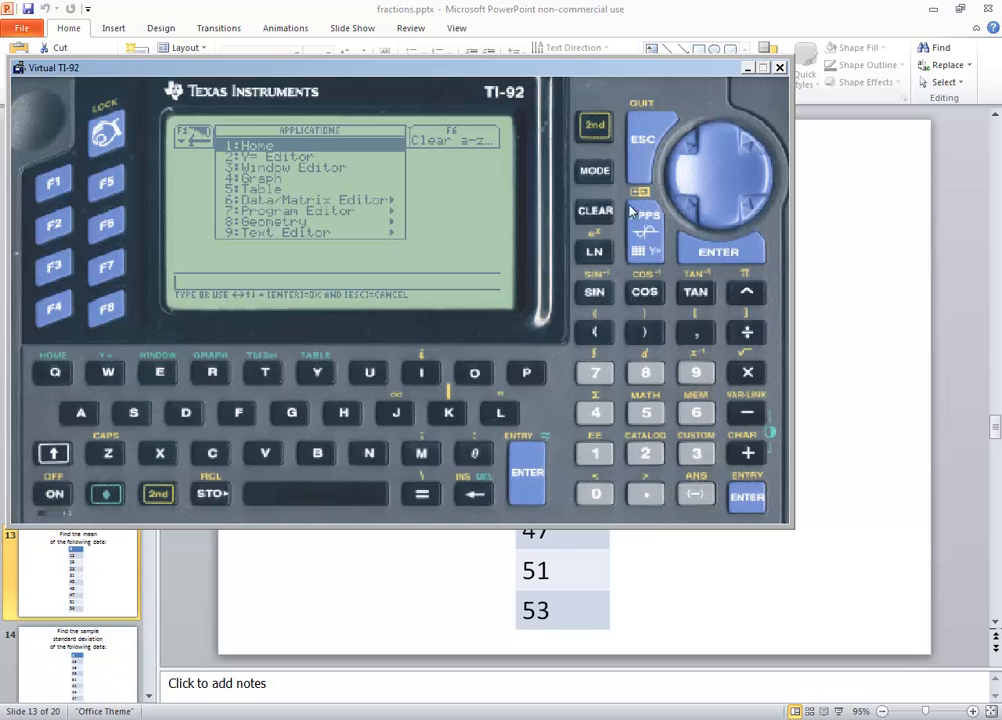
mouse_move(548, 72)
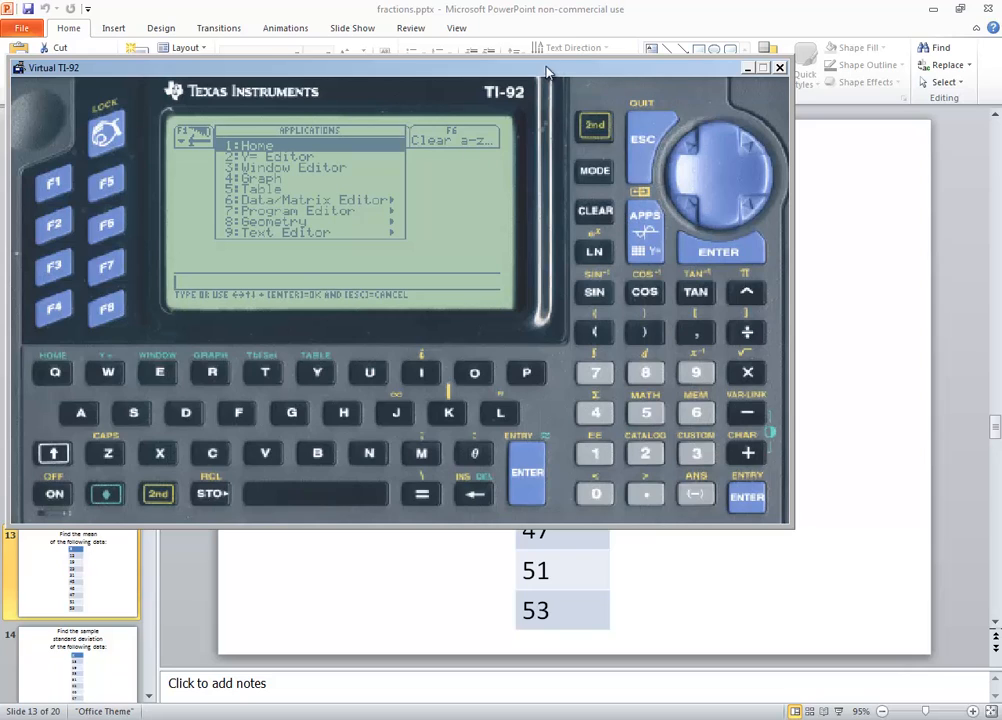
mouse_move(398, 170)
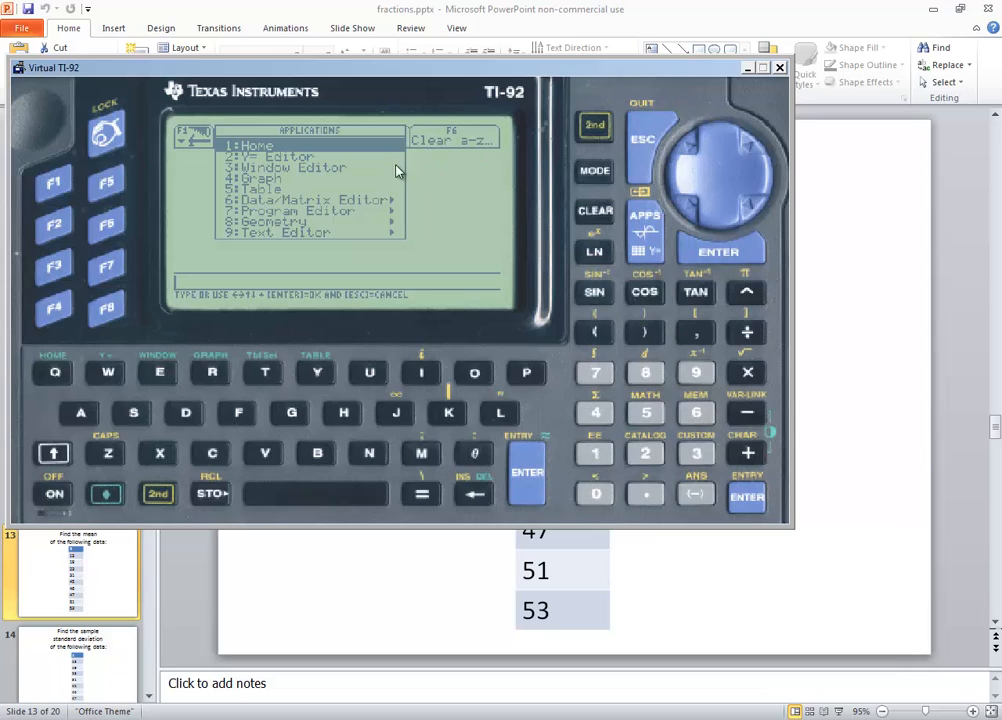
mouse_move(328, 218)
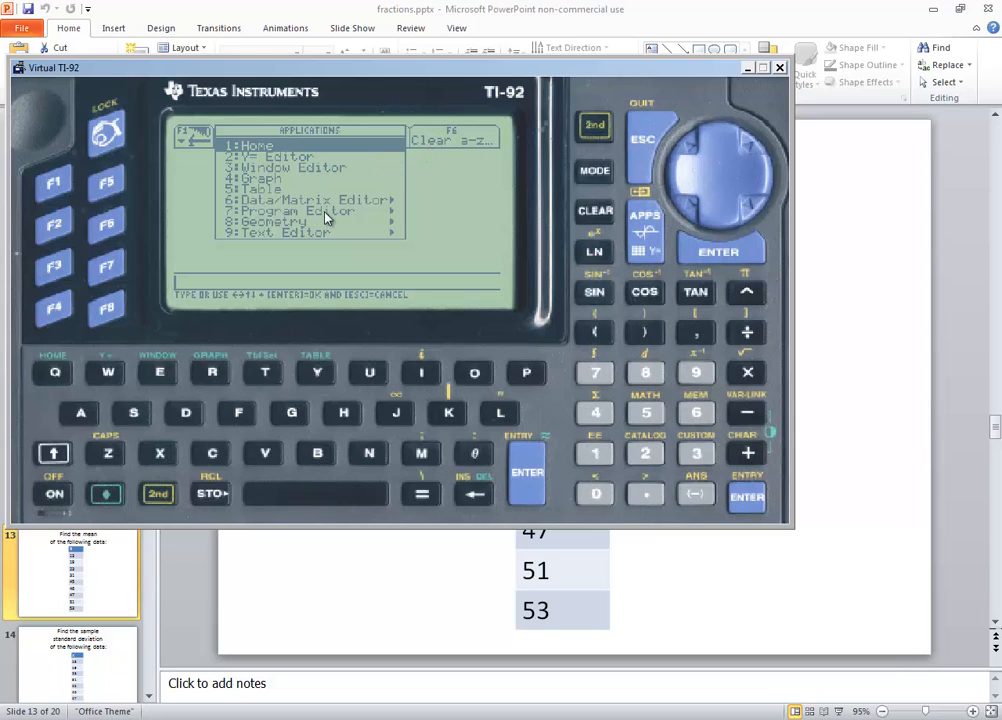
mouse_move(288, 192)
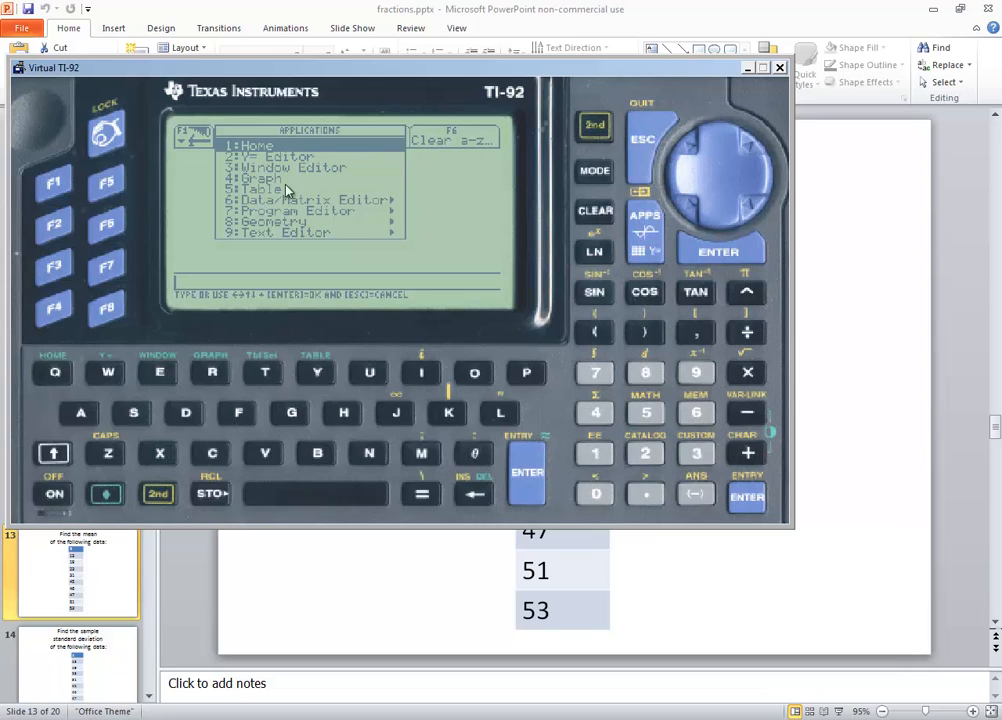
mouse_move(282, 212)
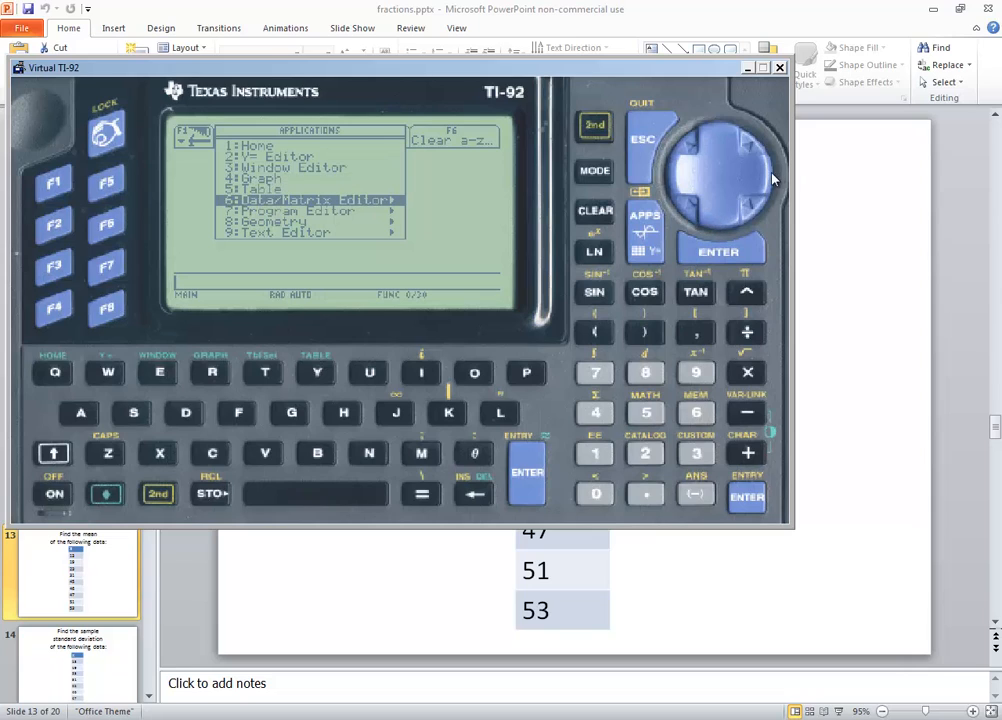
- Choose Data/Matrix Editor to reveal its Current, Open and New options
click(304, 200)
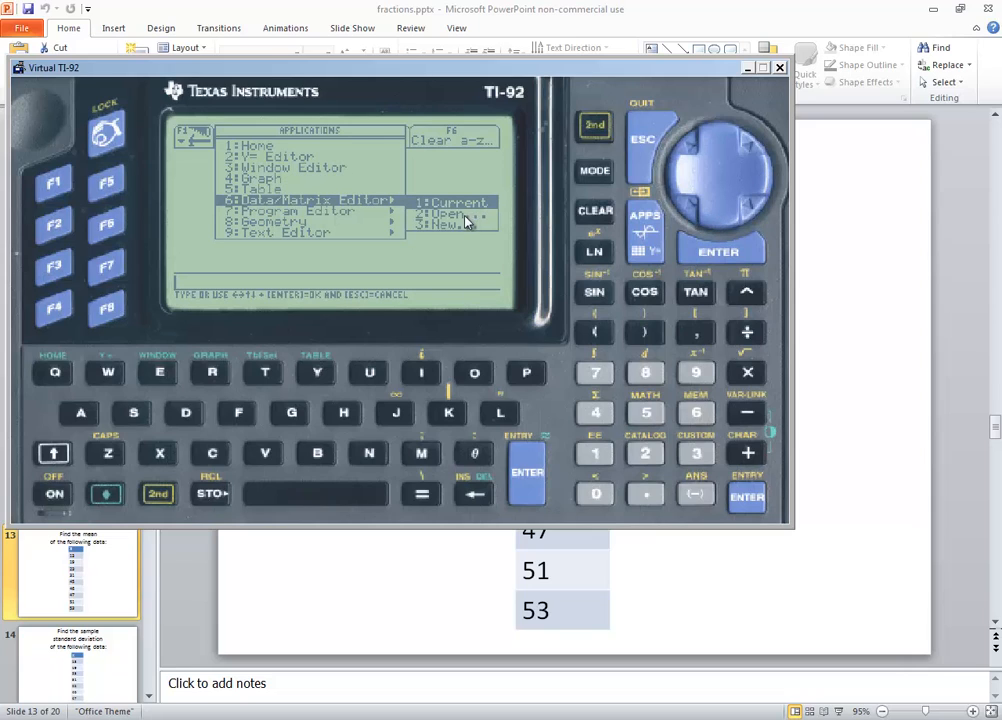
mouse_move(452, 234)
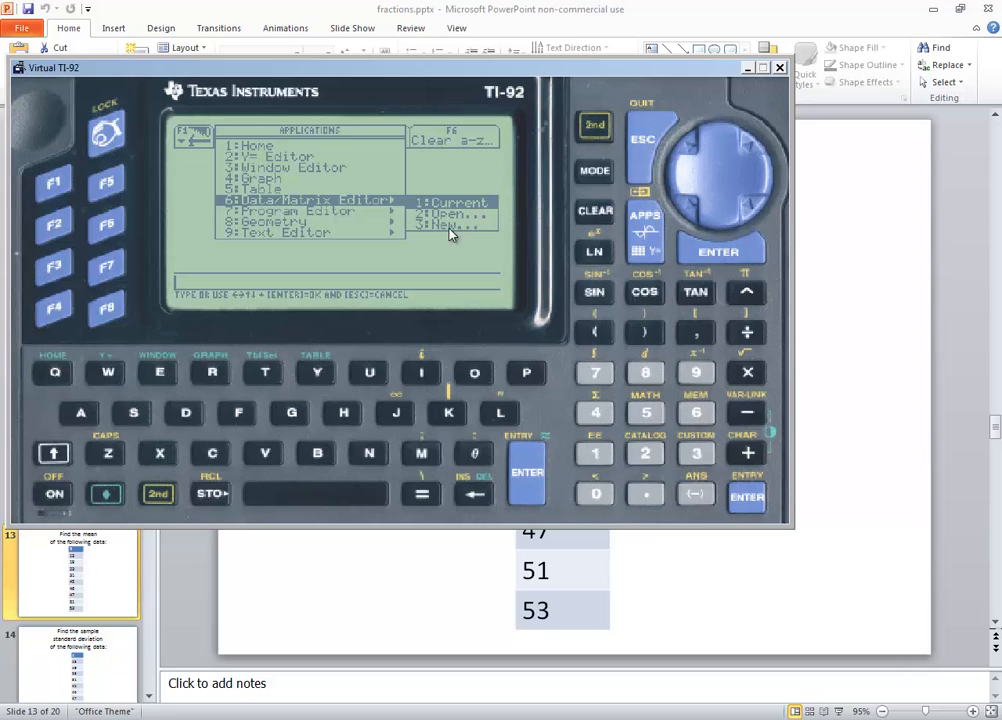
mouse_move(444, 236)
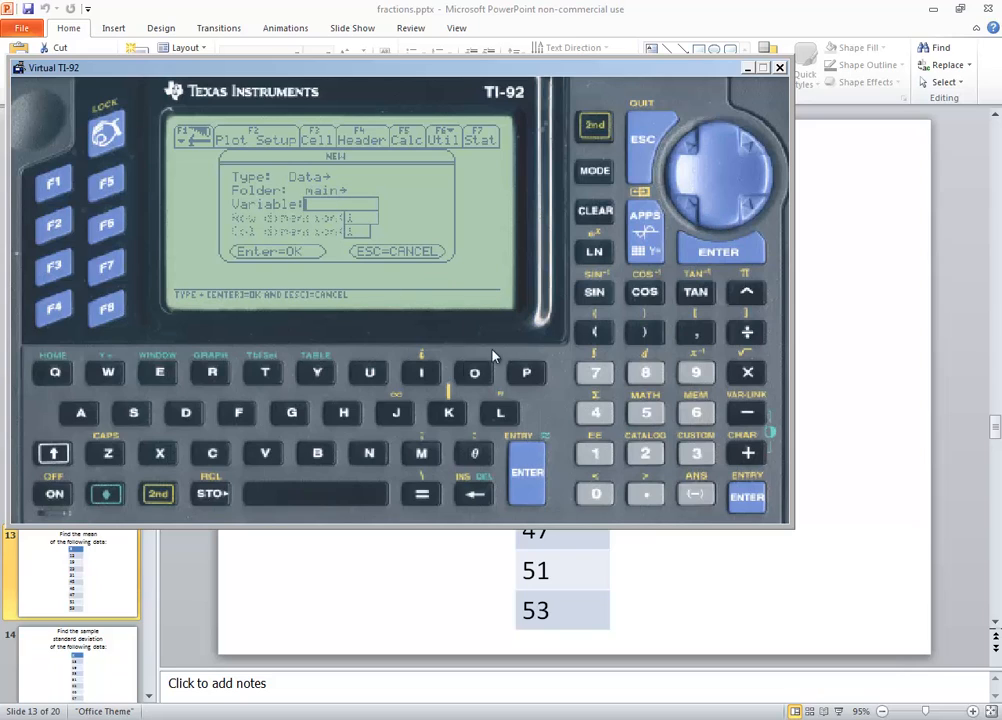
mouse_move(148, 420)
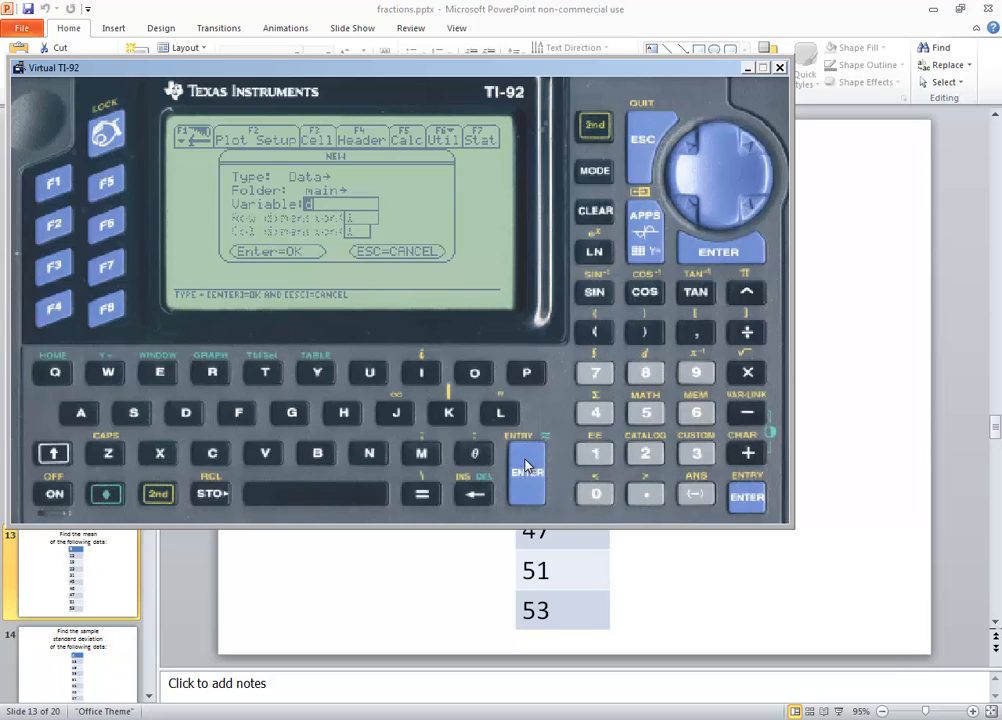
- Confirm the NEW dialog with Type Data in folder main to create the variable
click(526, 472)
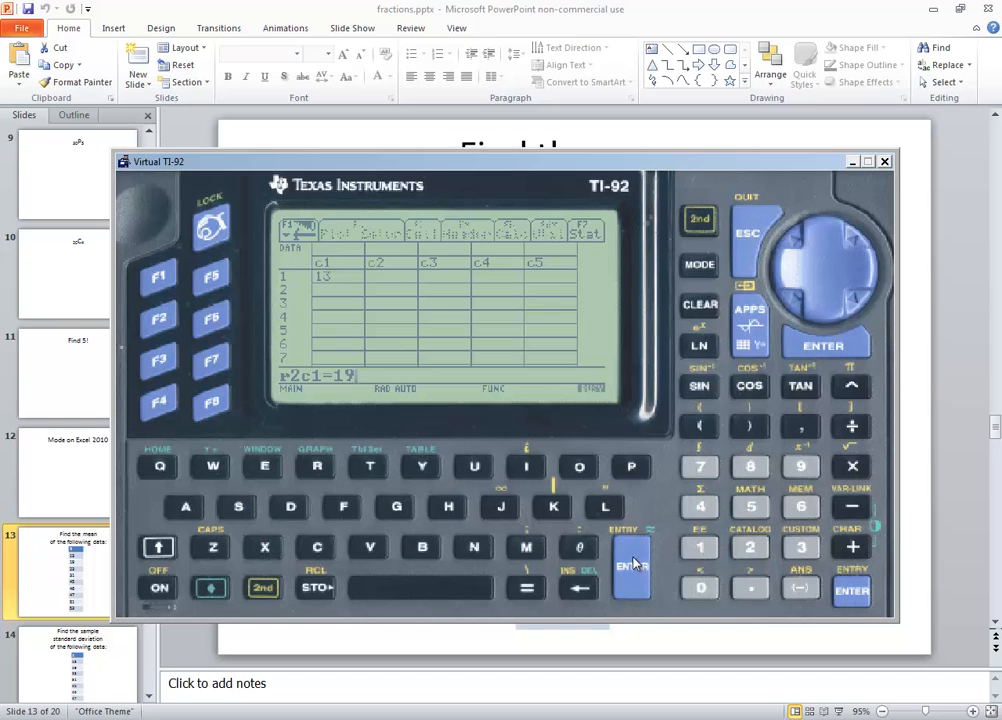
- Enter the nine data values into column c1, confirming each with ENTER
click(632, 566)
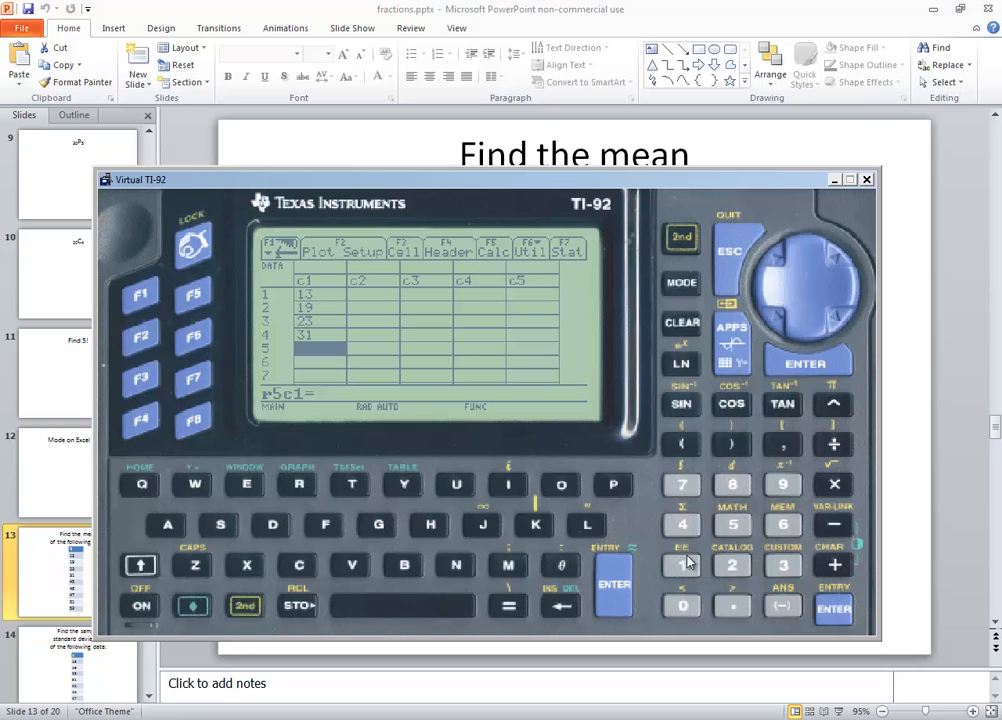
click(612, 584)
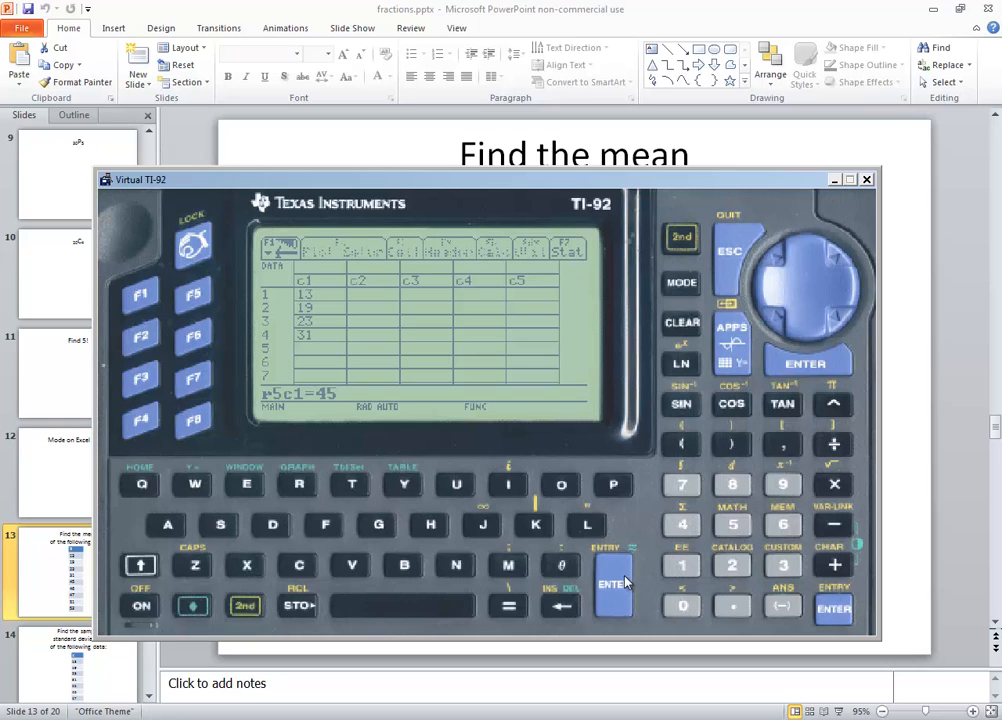
click(612, 584)
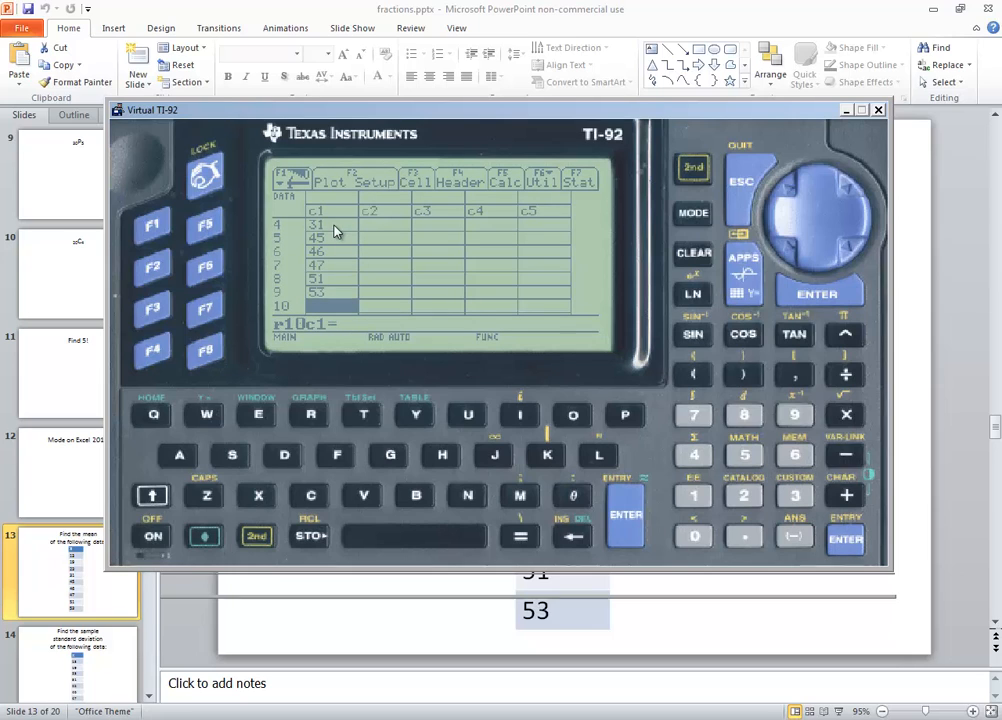
mouse_move(316, 212)
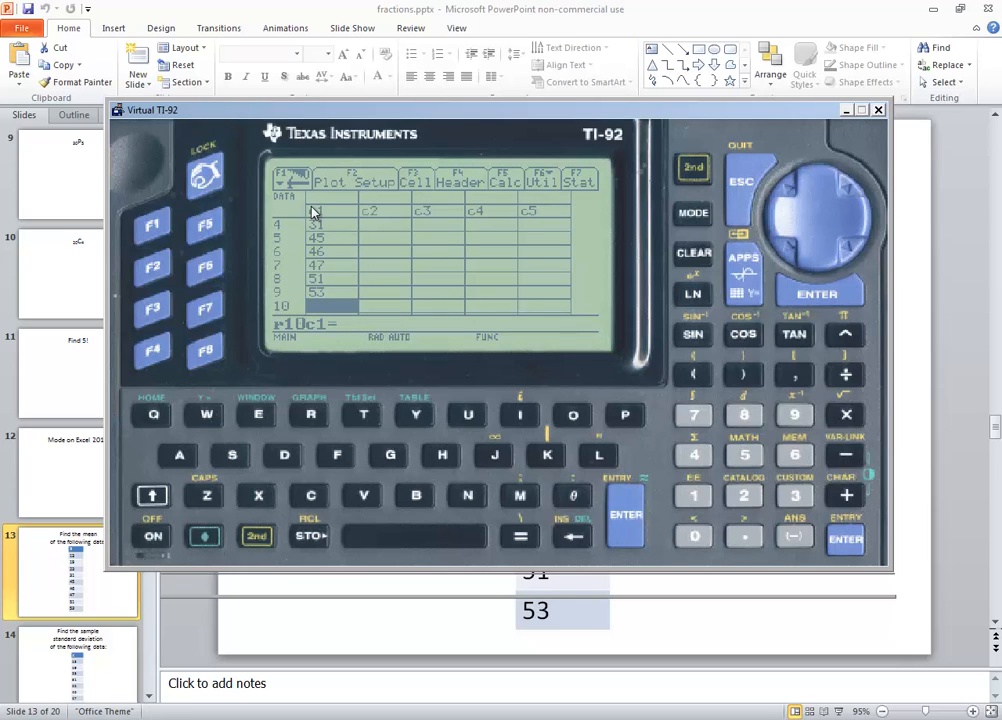
mouse_move(784, 400)
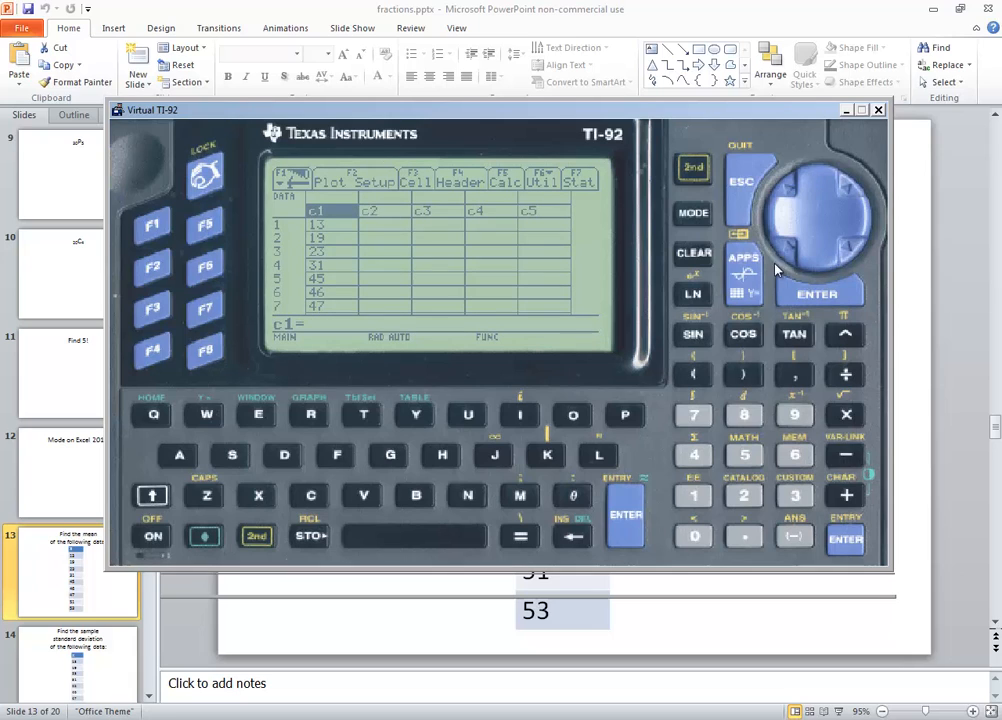
mouse_move(818, 268)
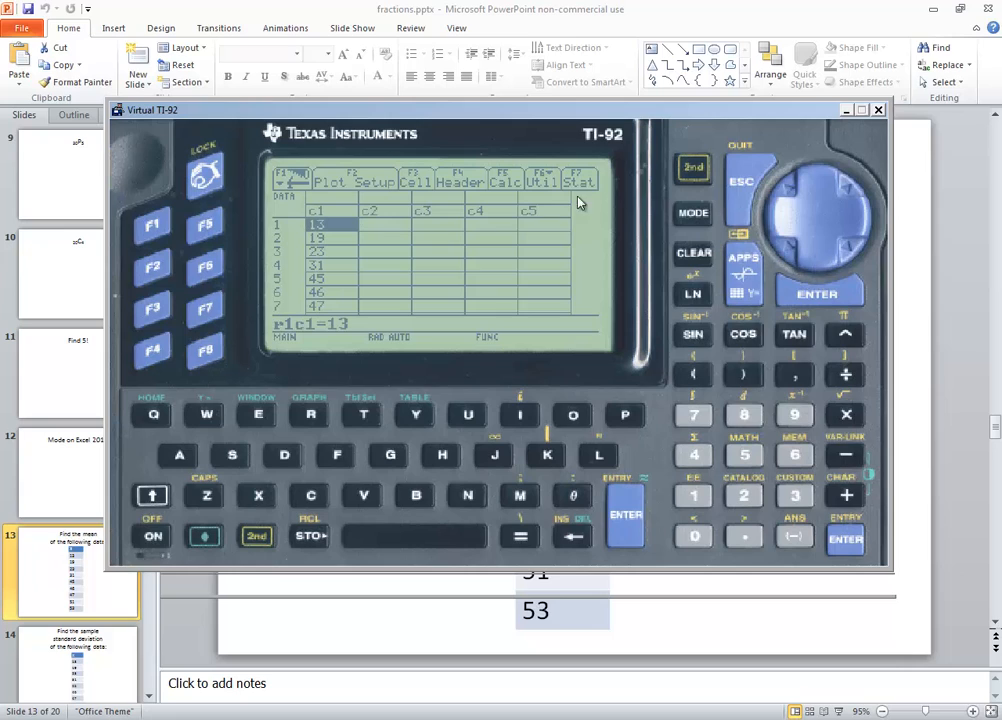
mouse_move(510, 190)
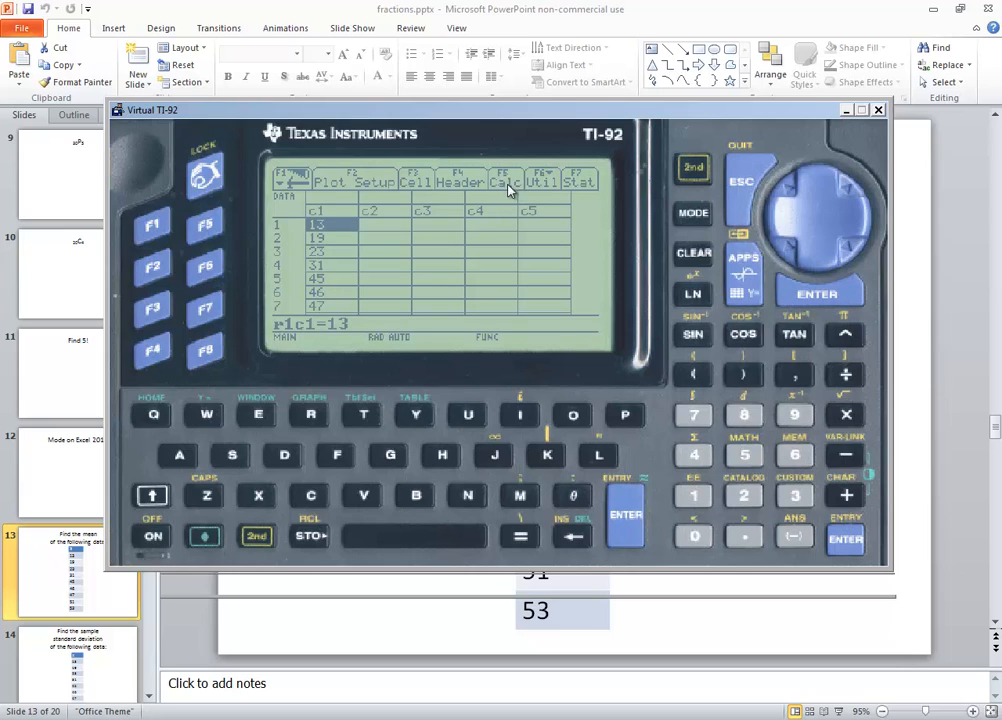
mouse_move(170, 312)
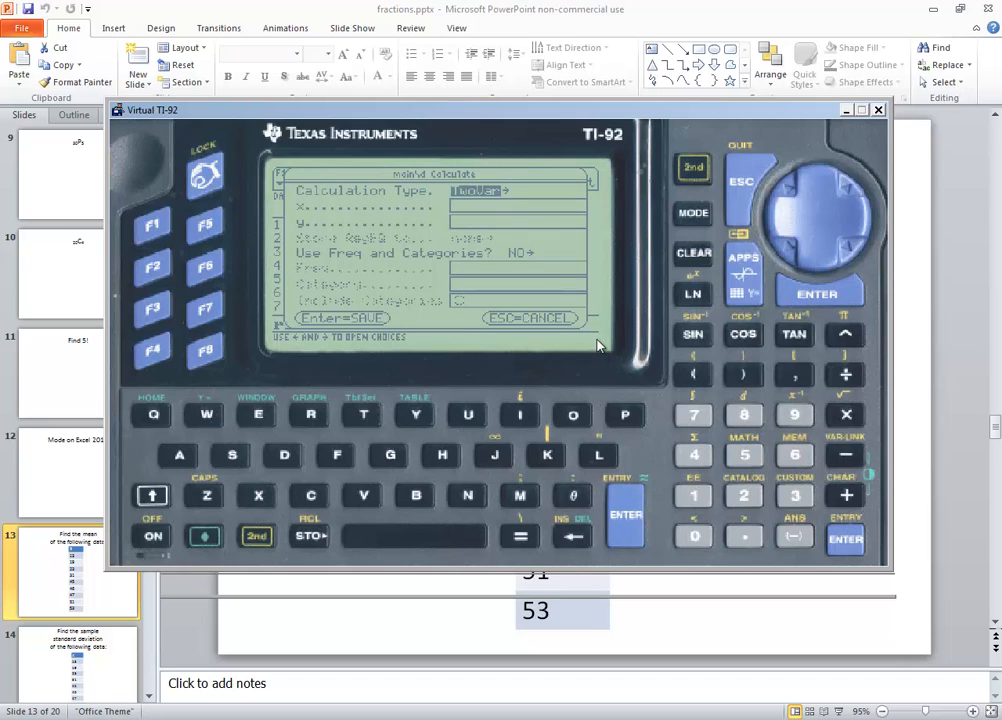
mouse_move(868, 236)
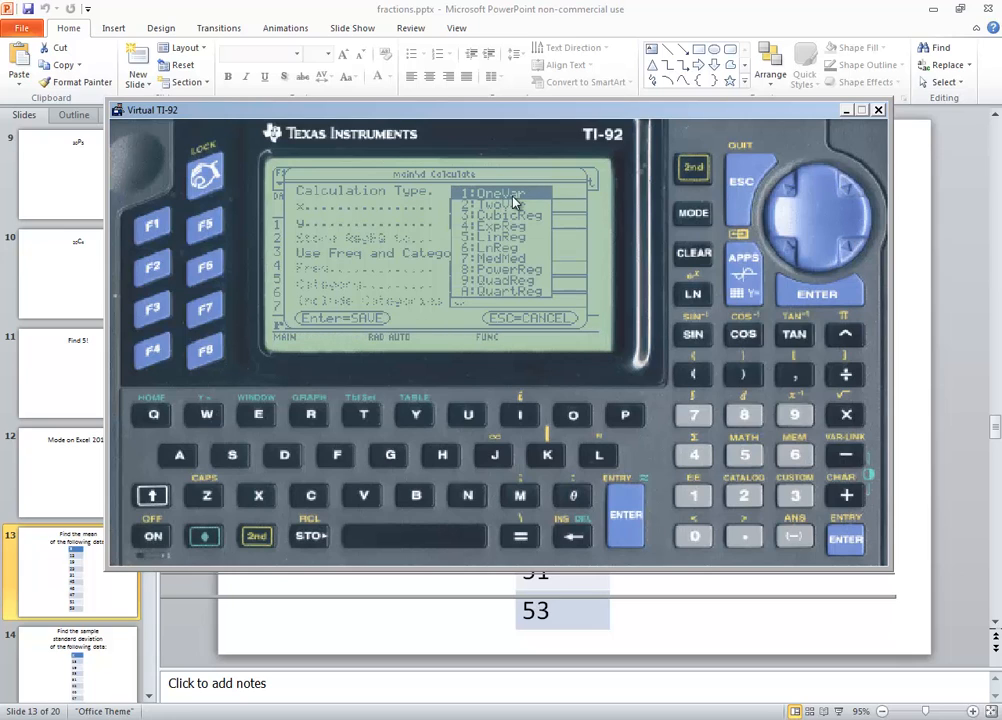
mouse_move(824, 290)
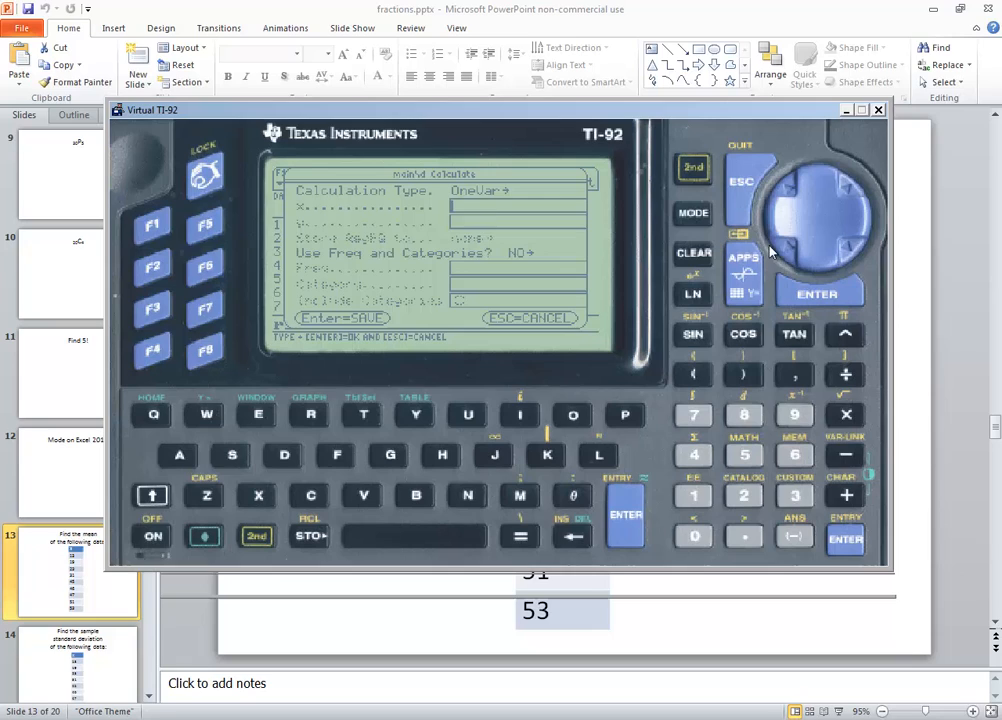
mouse_move(490, 218)
text(c1)
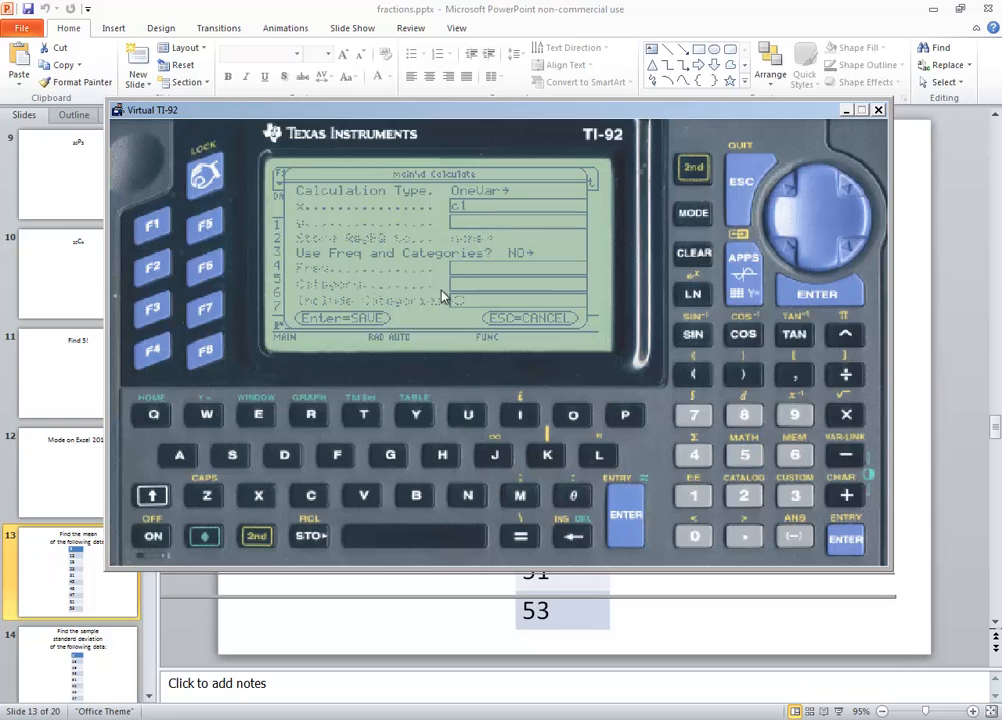
- Compute OneVar statistics on c1, giving mean 26.44, sum 238 and nStat 9
click(844, 540)
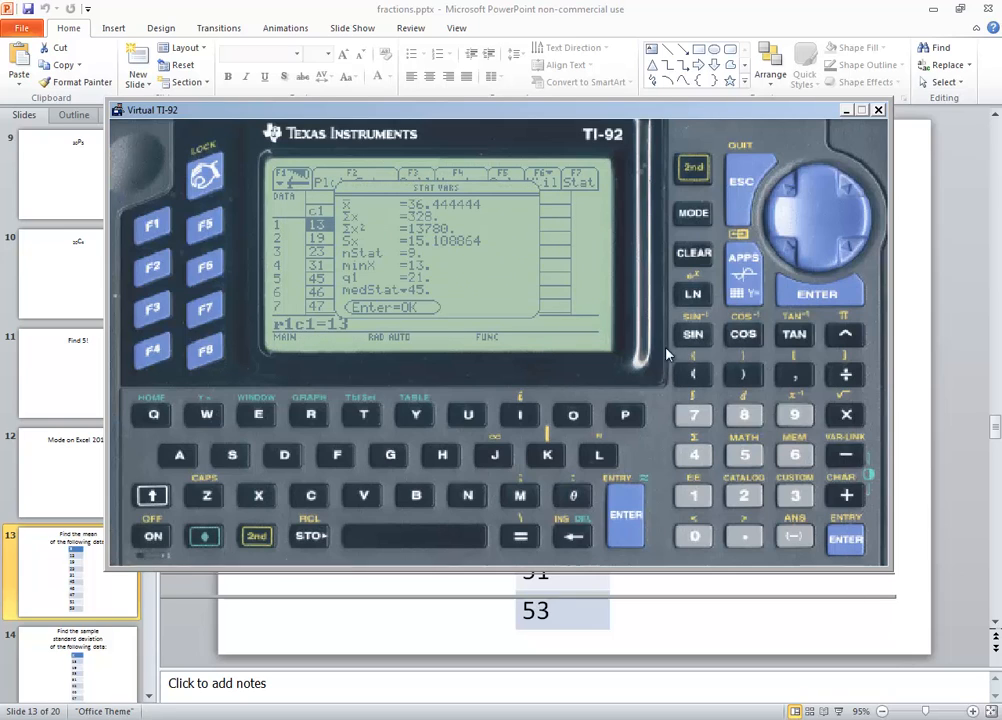
mouse_move(446, 202)
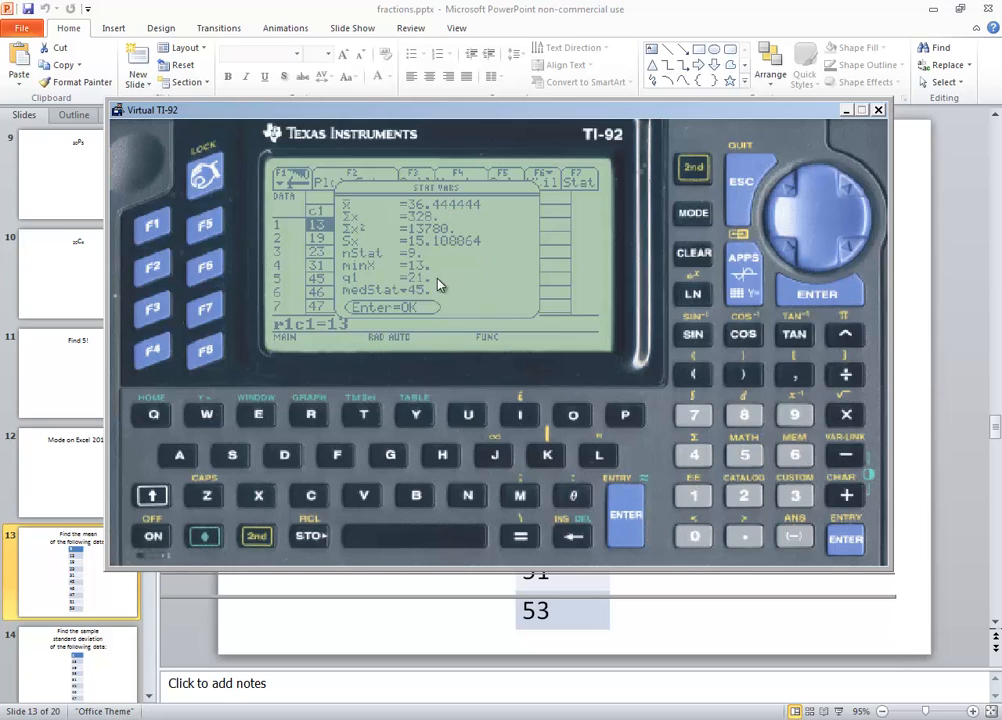
- Dismiss the STAT VARS results to return to the nine-value c1 table
click(624, 516)
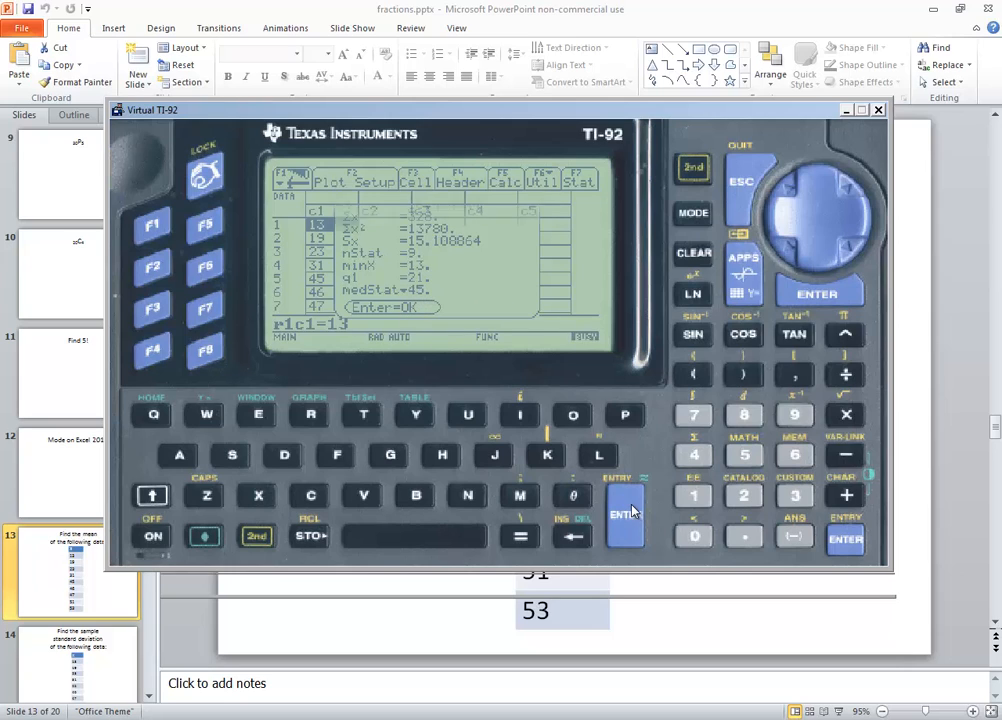
click(624, 512)
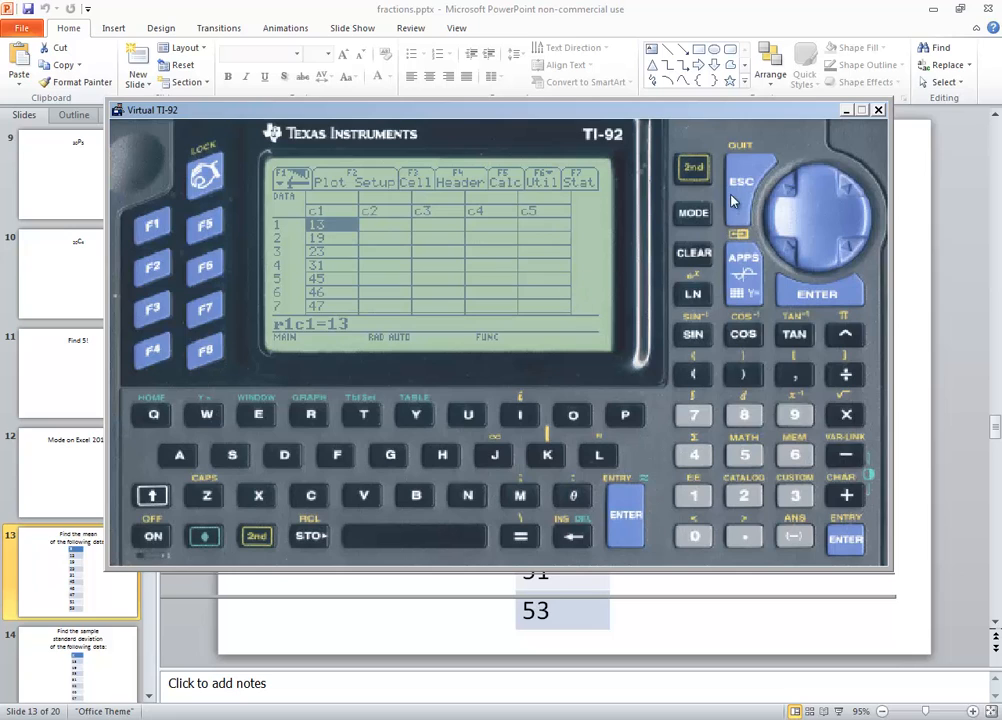